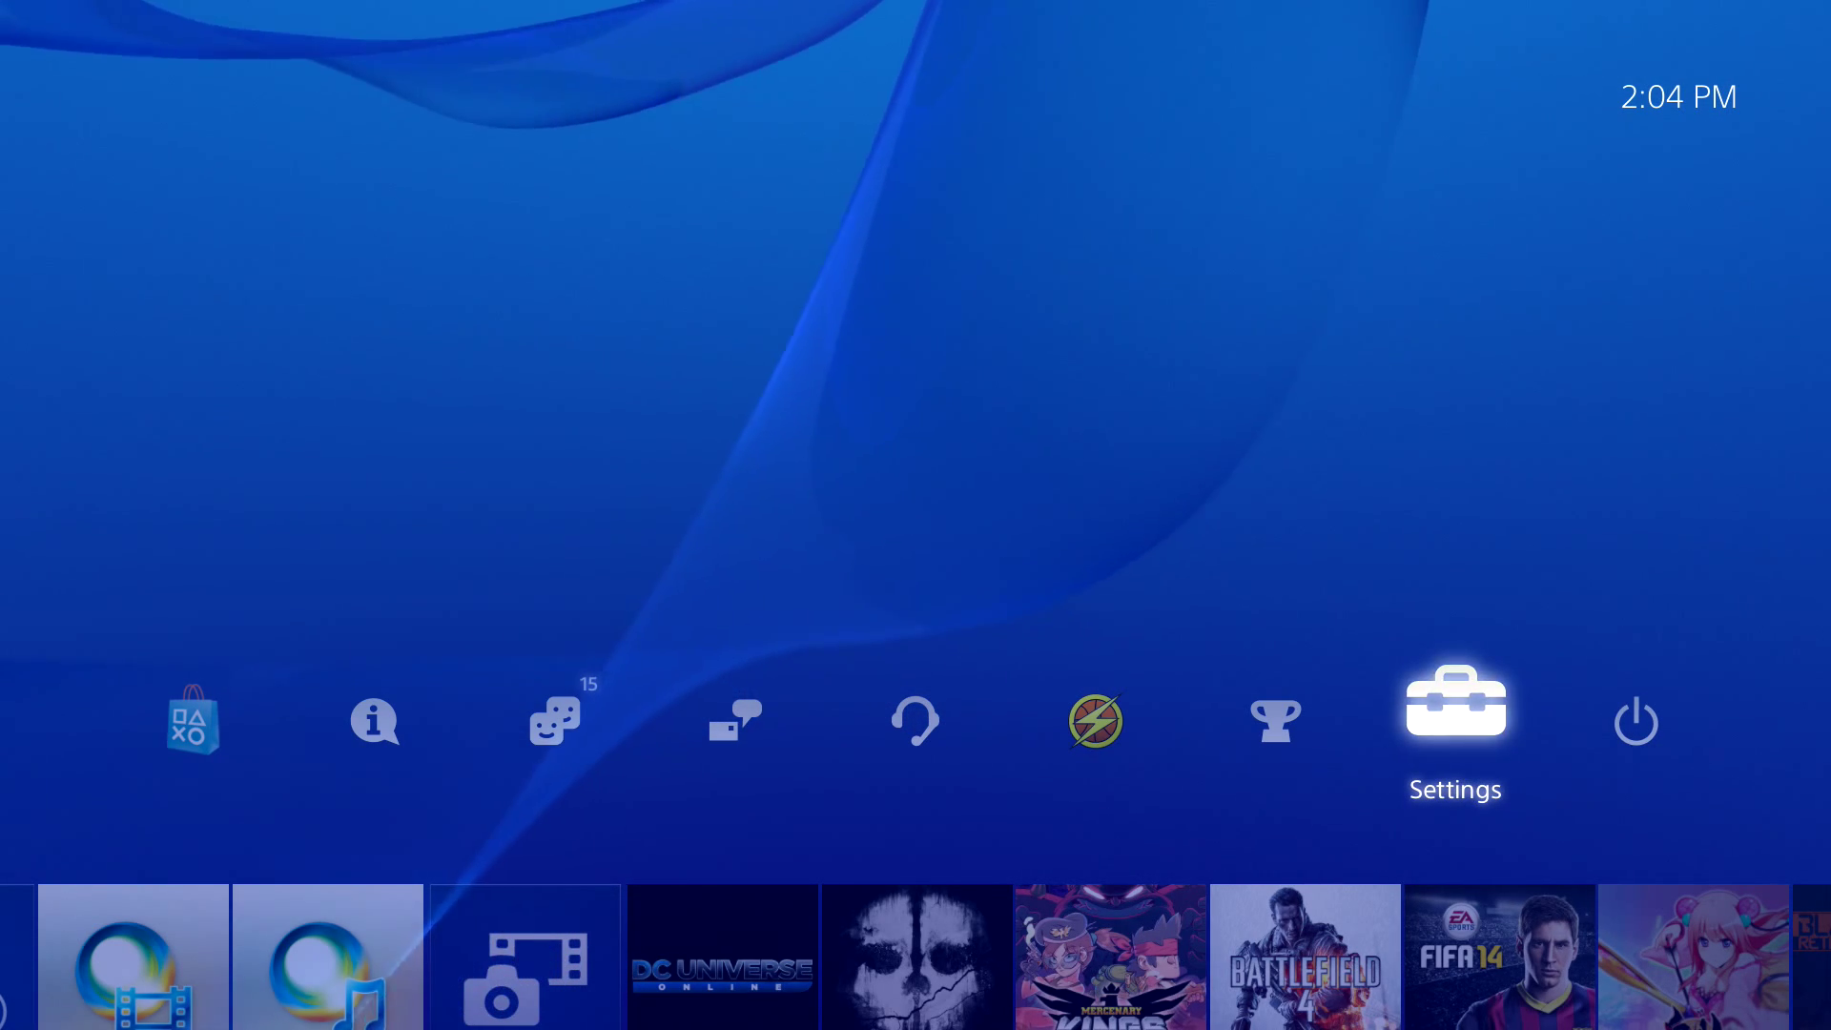
Enter Settings from the home screen and scroll down past Devices, Date and Time and Language toward System
{"action": "left_click", "coordinate": [1453, 704]}
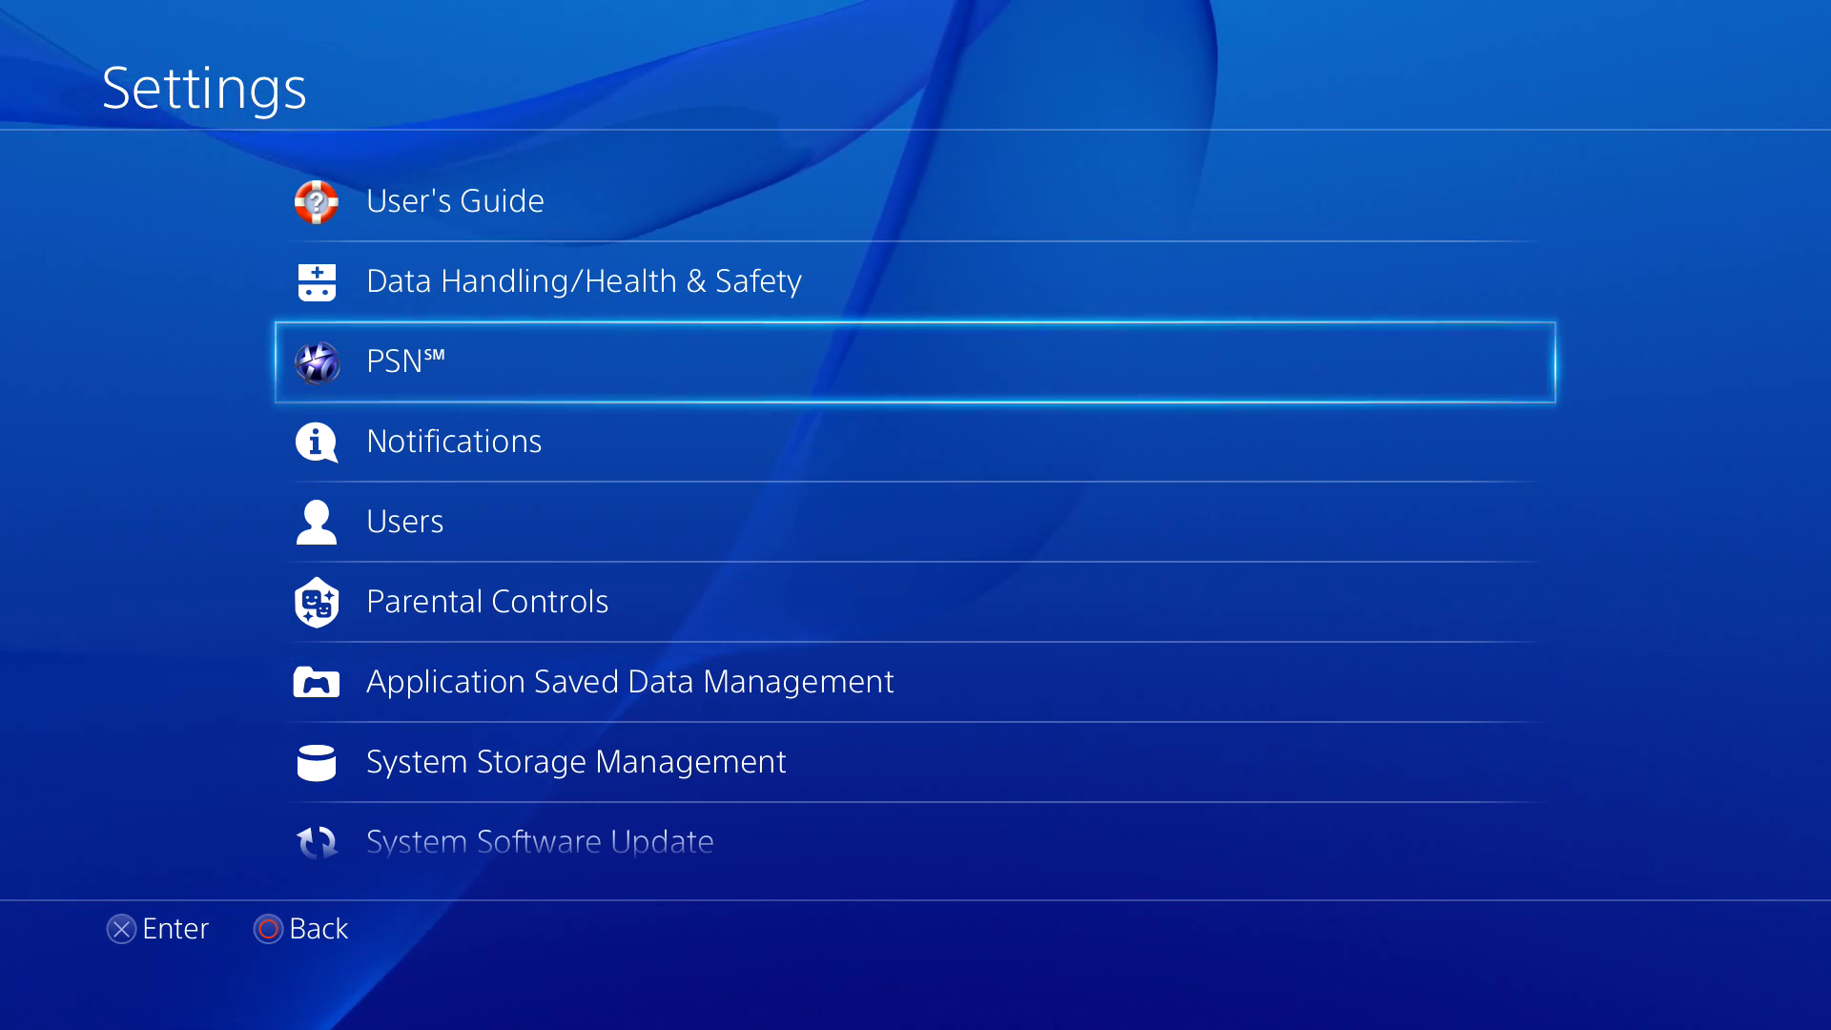
{"action": "scroll", "scroll_direction": "down", "scroll_amount": 3}
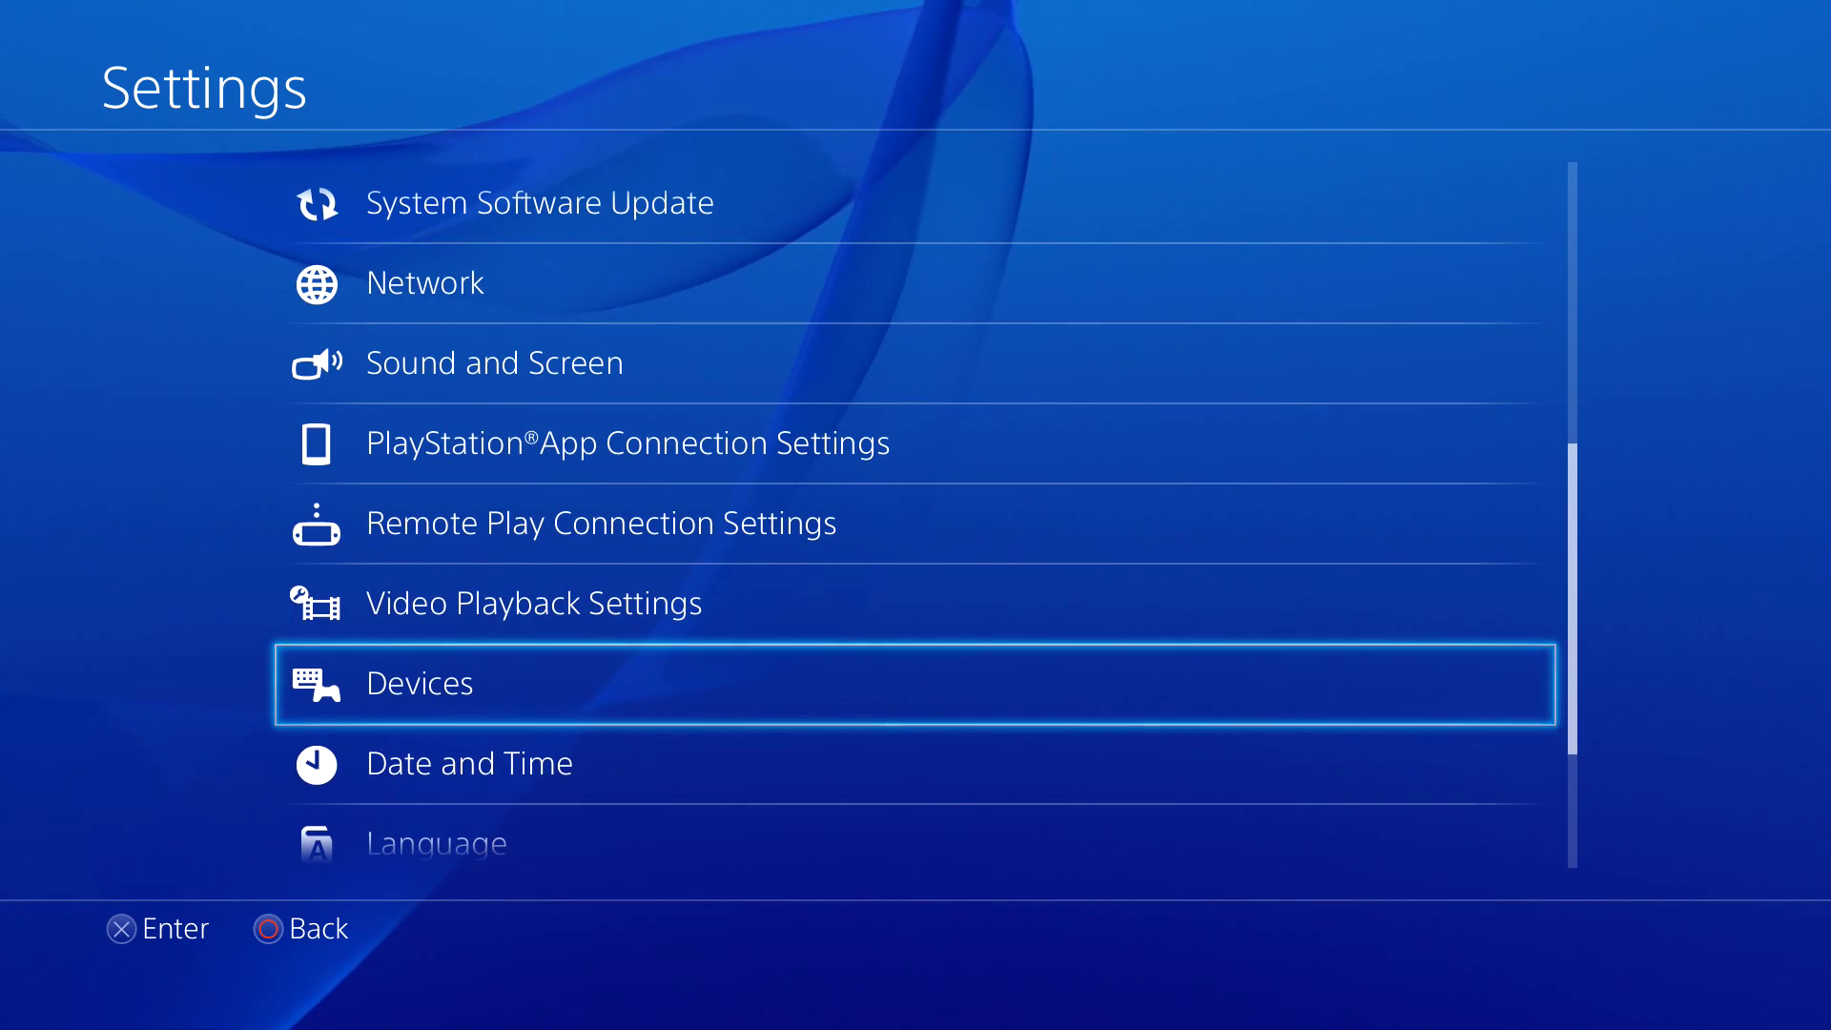
{"action": "key", "text": "Down"}
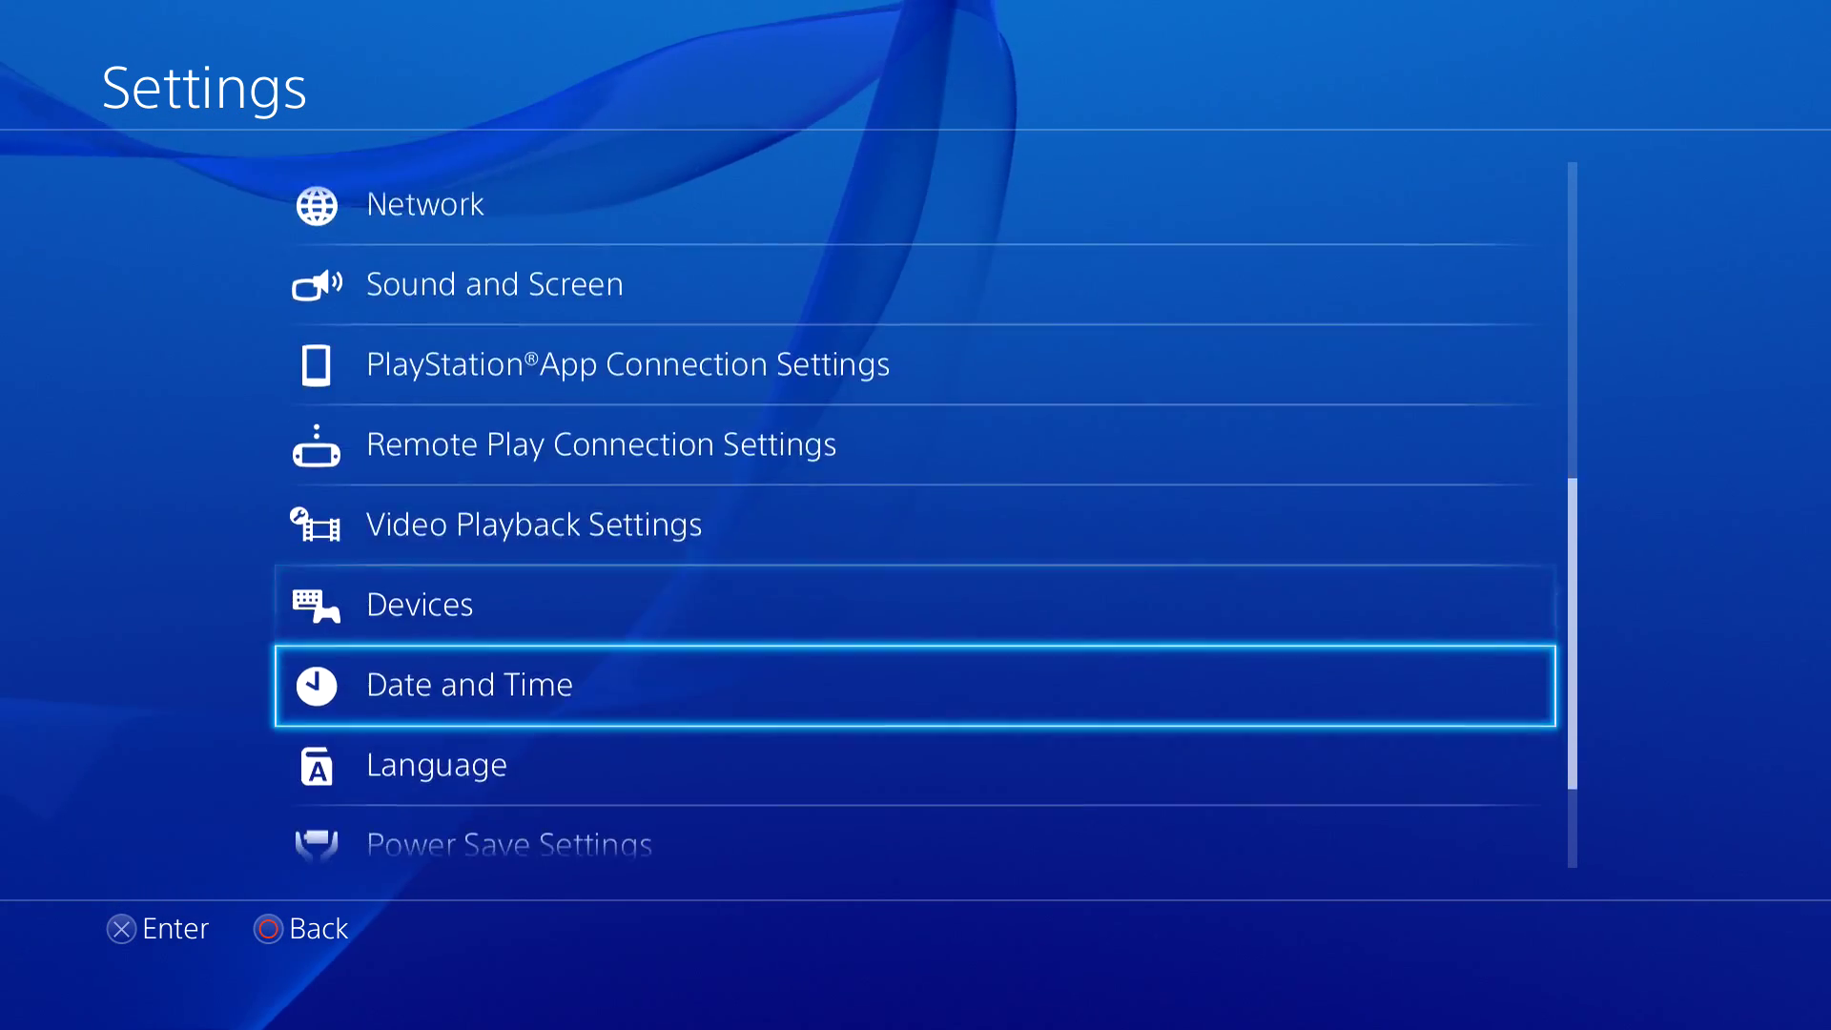
{"action": "scroll", "scroll_direction": "down", "scroll_amount": 3}
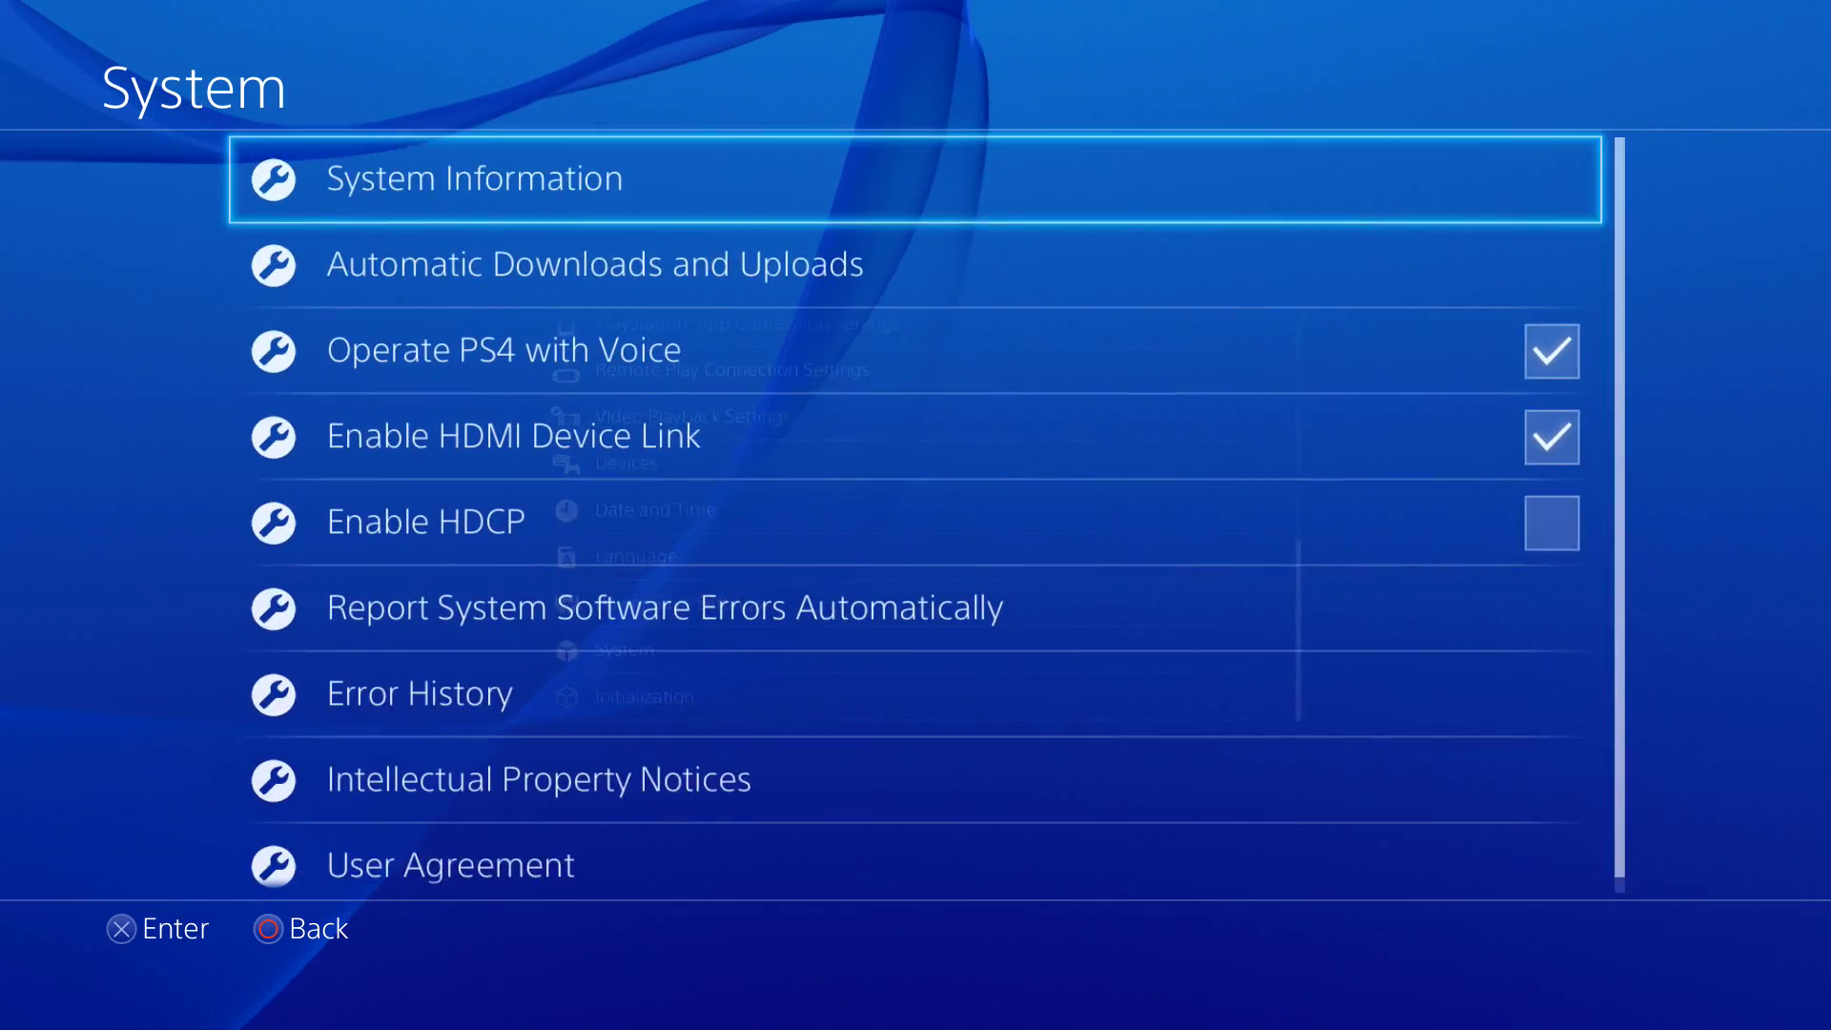
Move to Enable HDCP in System settings, tick it and answer Yes to the confirmation
{"action": "scroll", "scroll_direction": "down", "scroll_amount": 3}
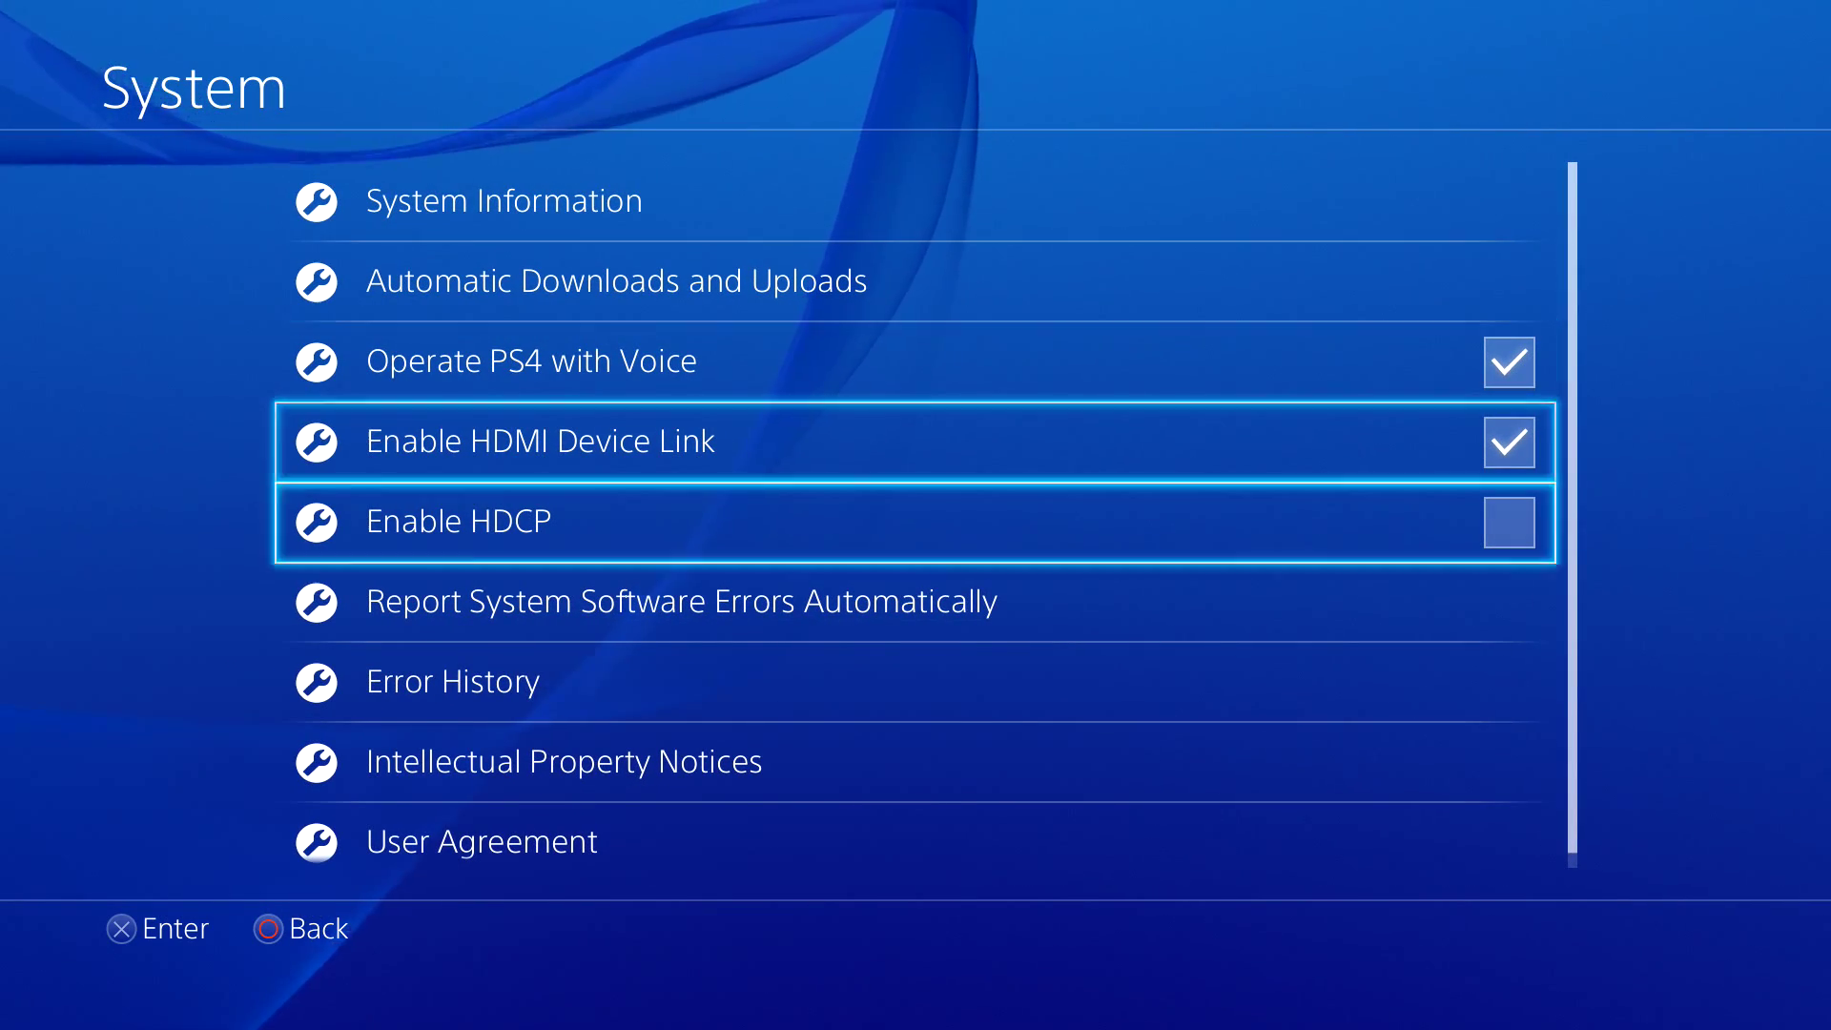
{"action": "key", "text": "Down"}
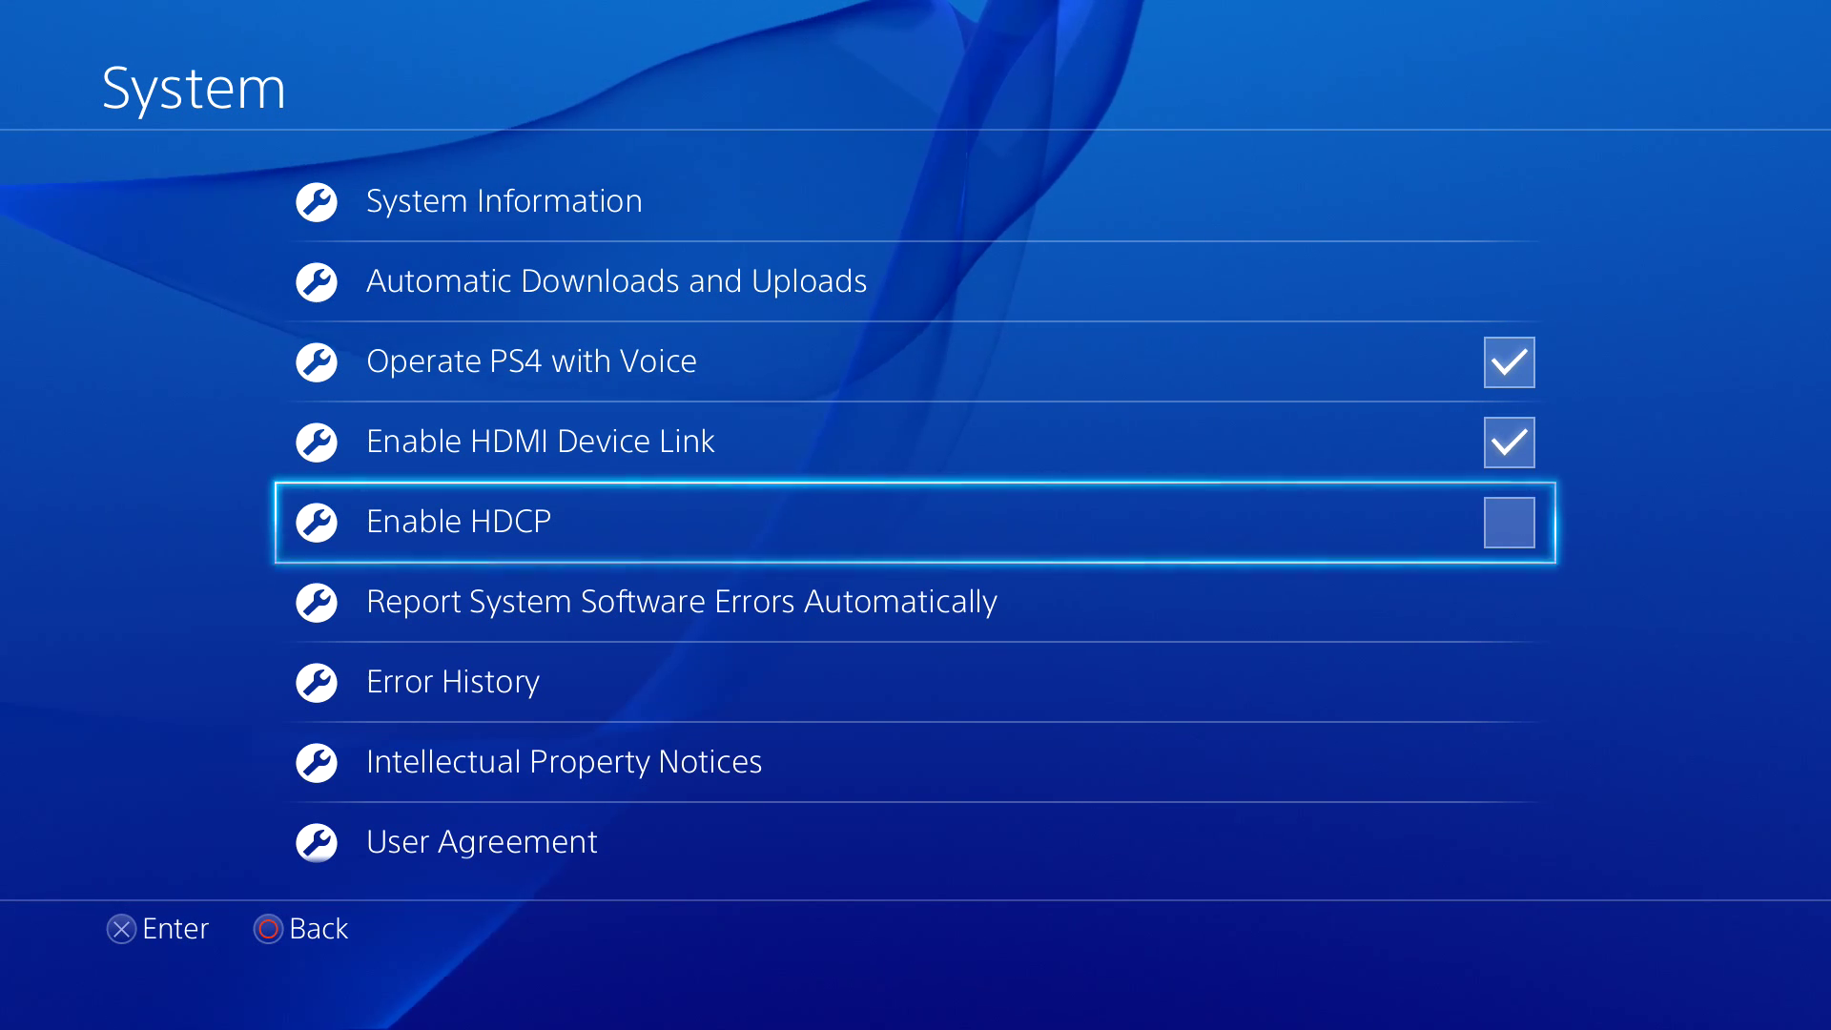
{"action": "left_click", "coordinate": [456, 520]}
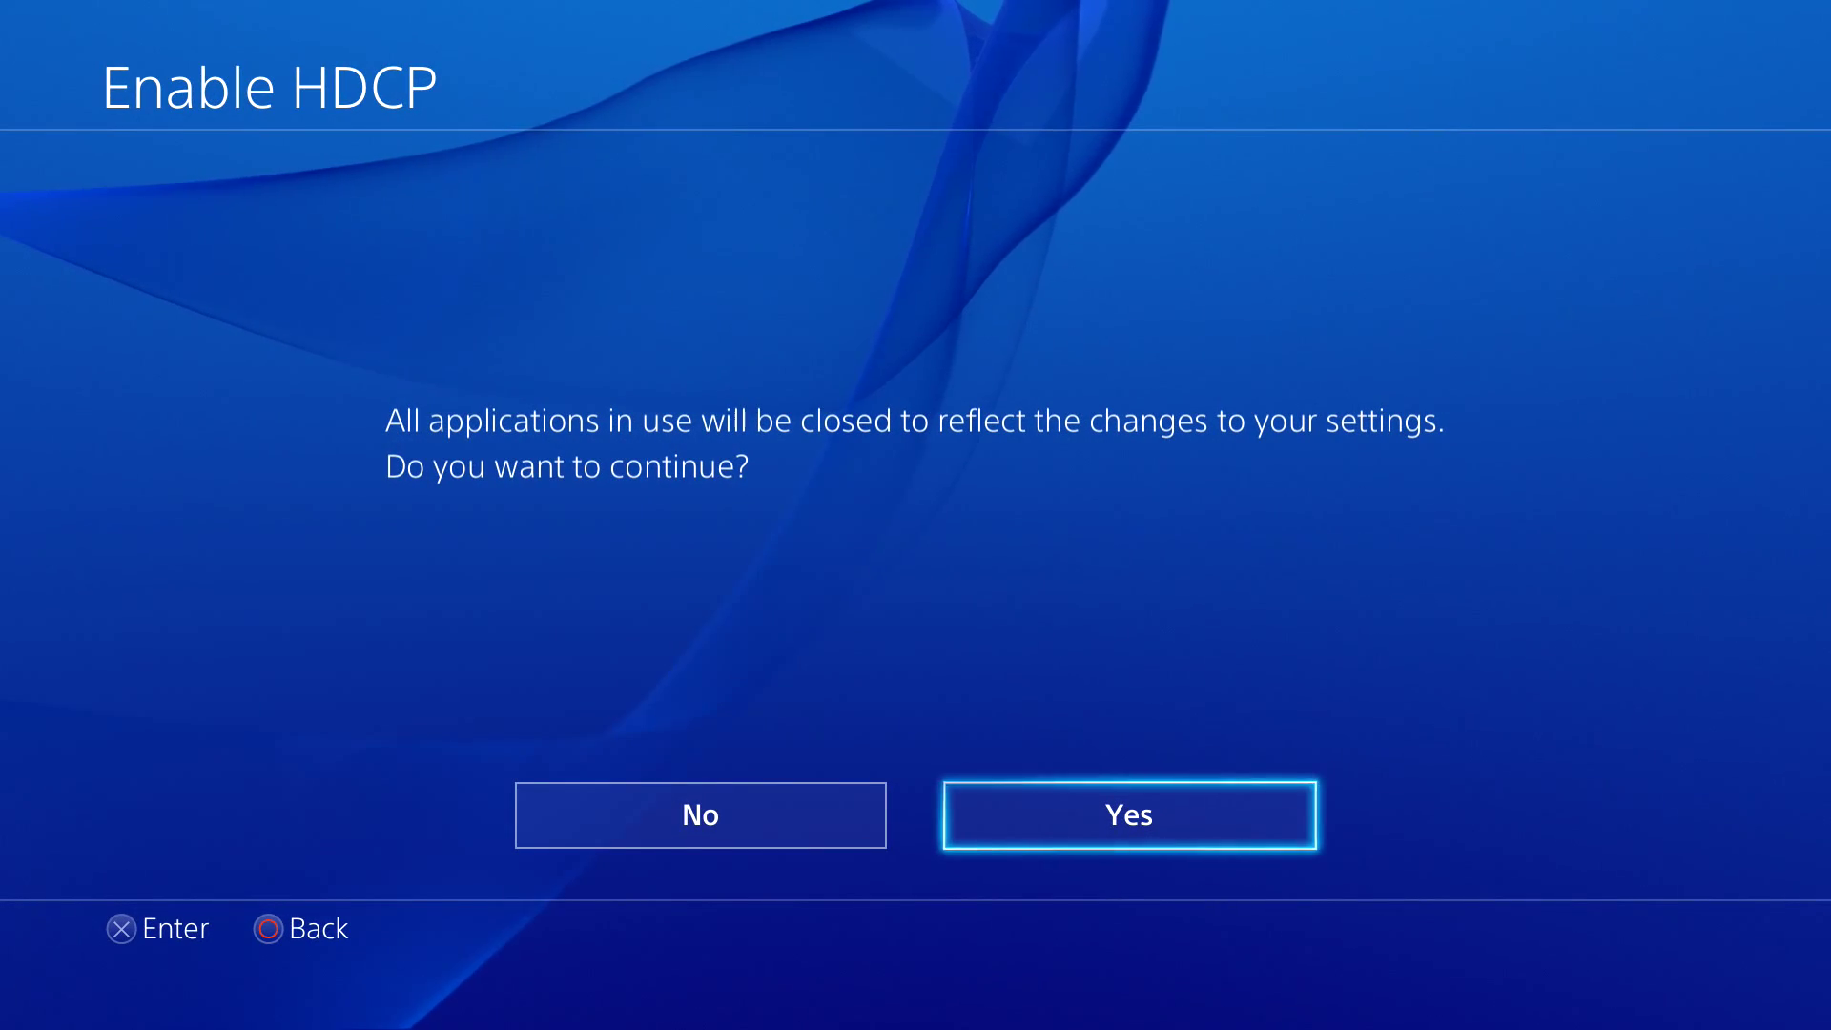
{"action": "left_click", "coordinate": [1127, 814]}
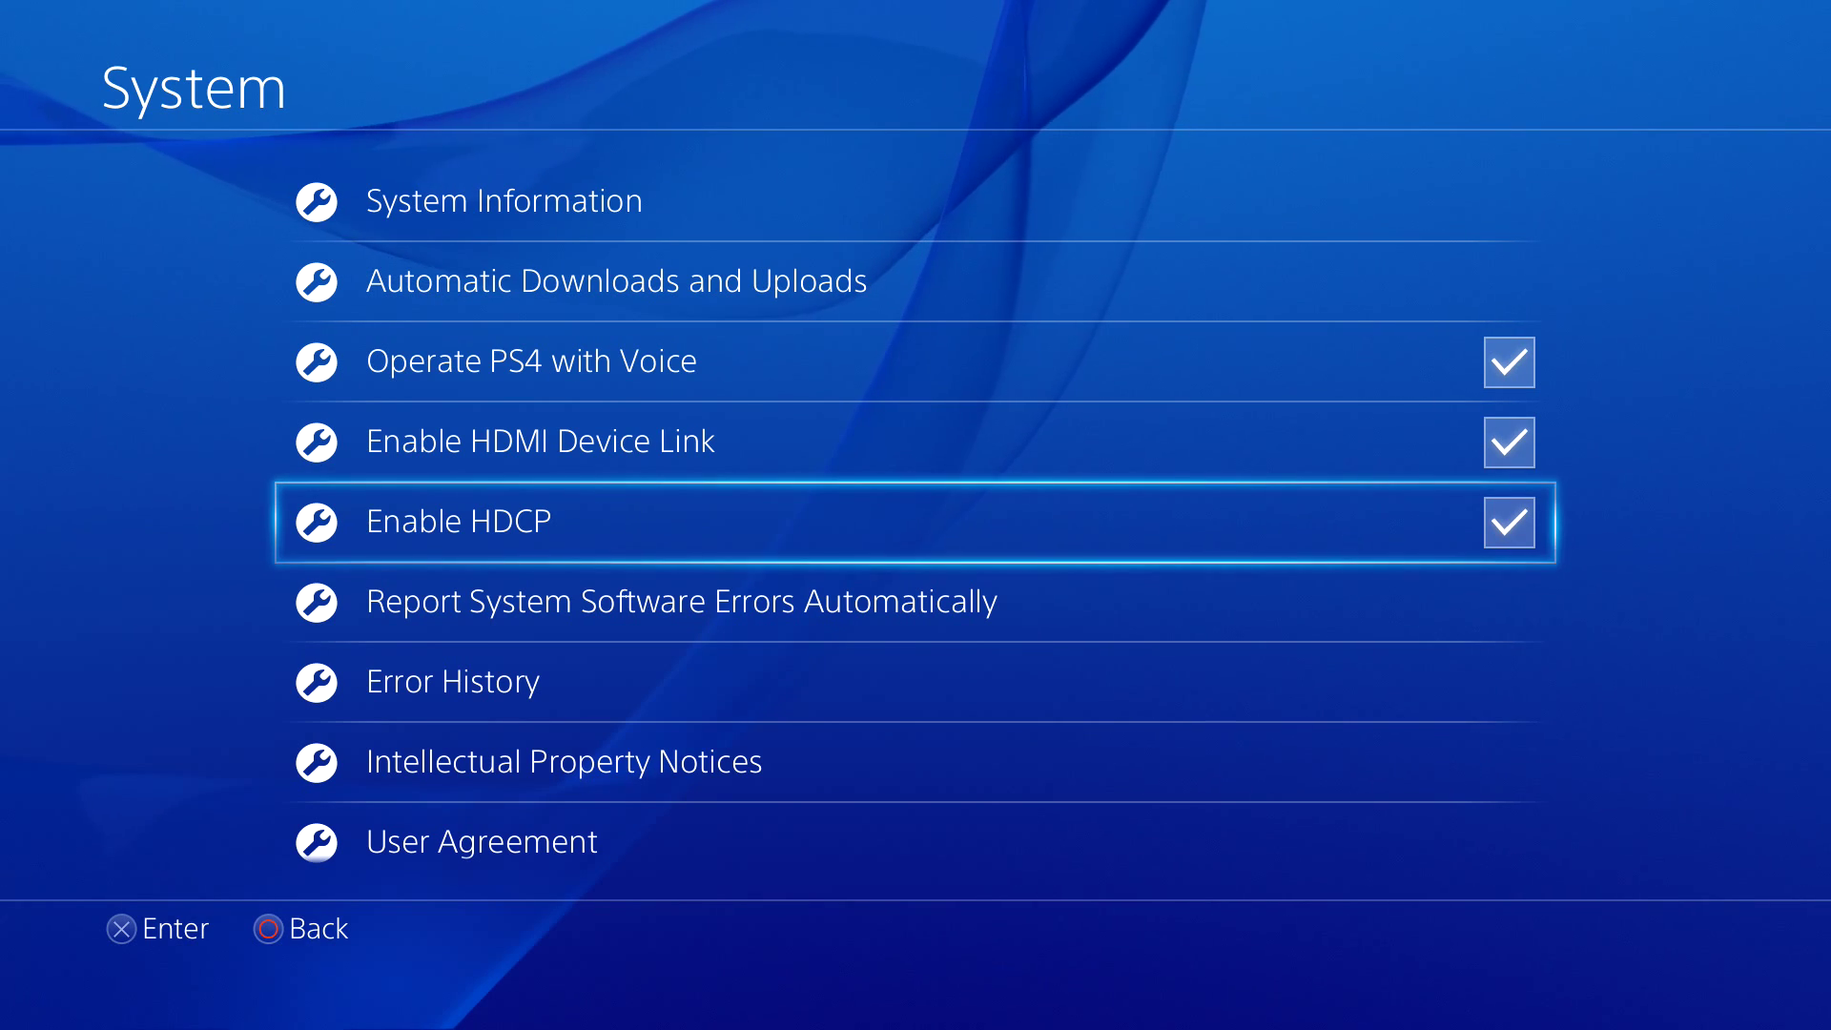
Toggle Enable HDCP once more and confirm again, leaving the Please wait message applying it
{"action": "left_click", "coordinate": [457, 520]}
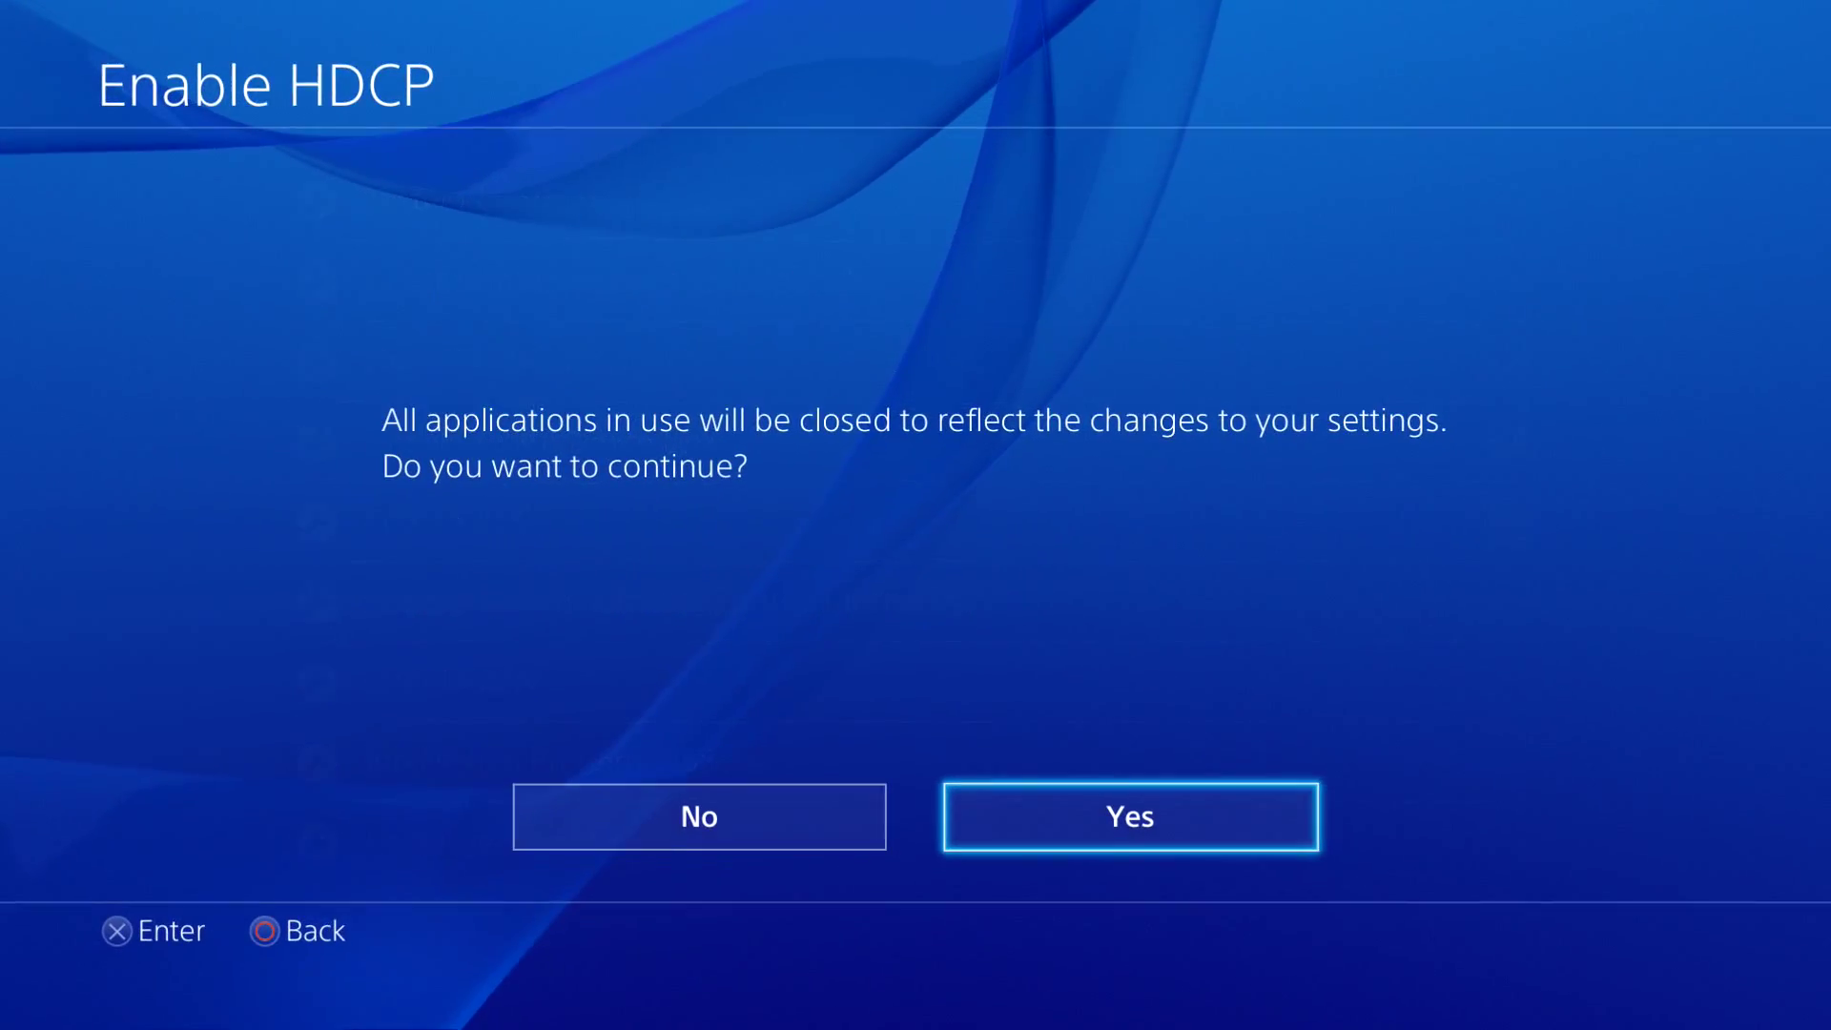
{"action": "left_click", "coordinate": [1127, 816]}
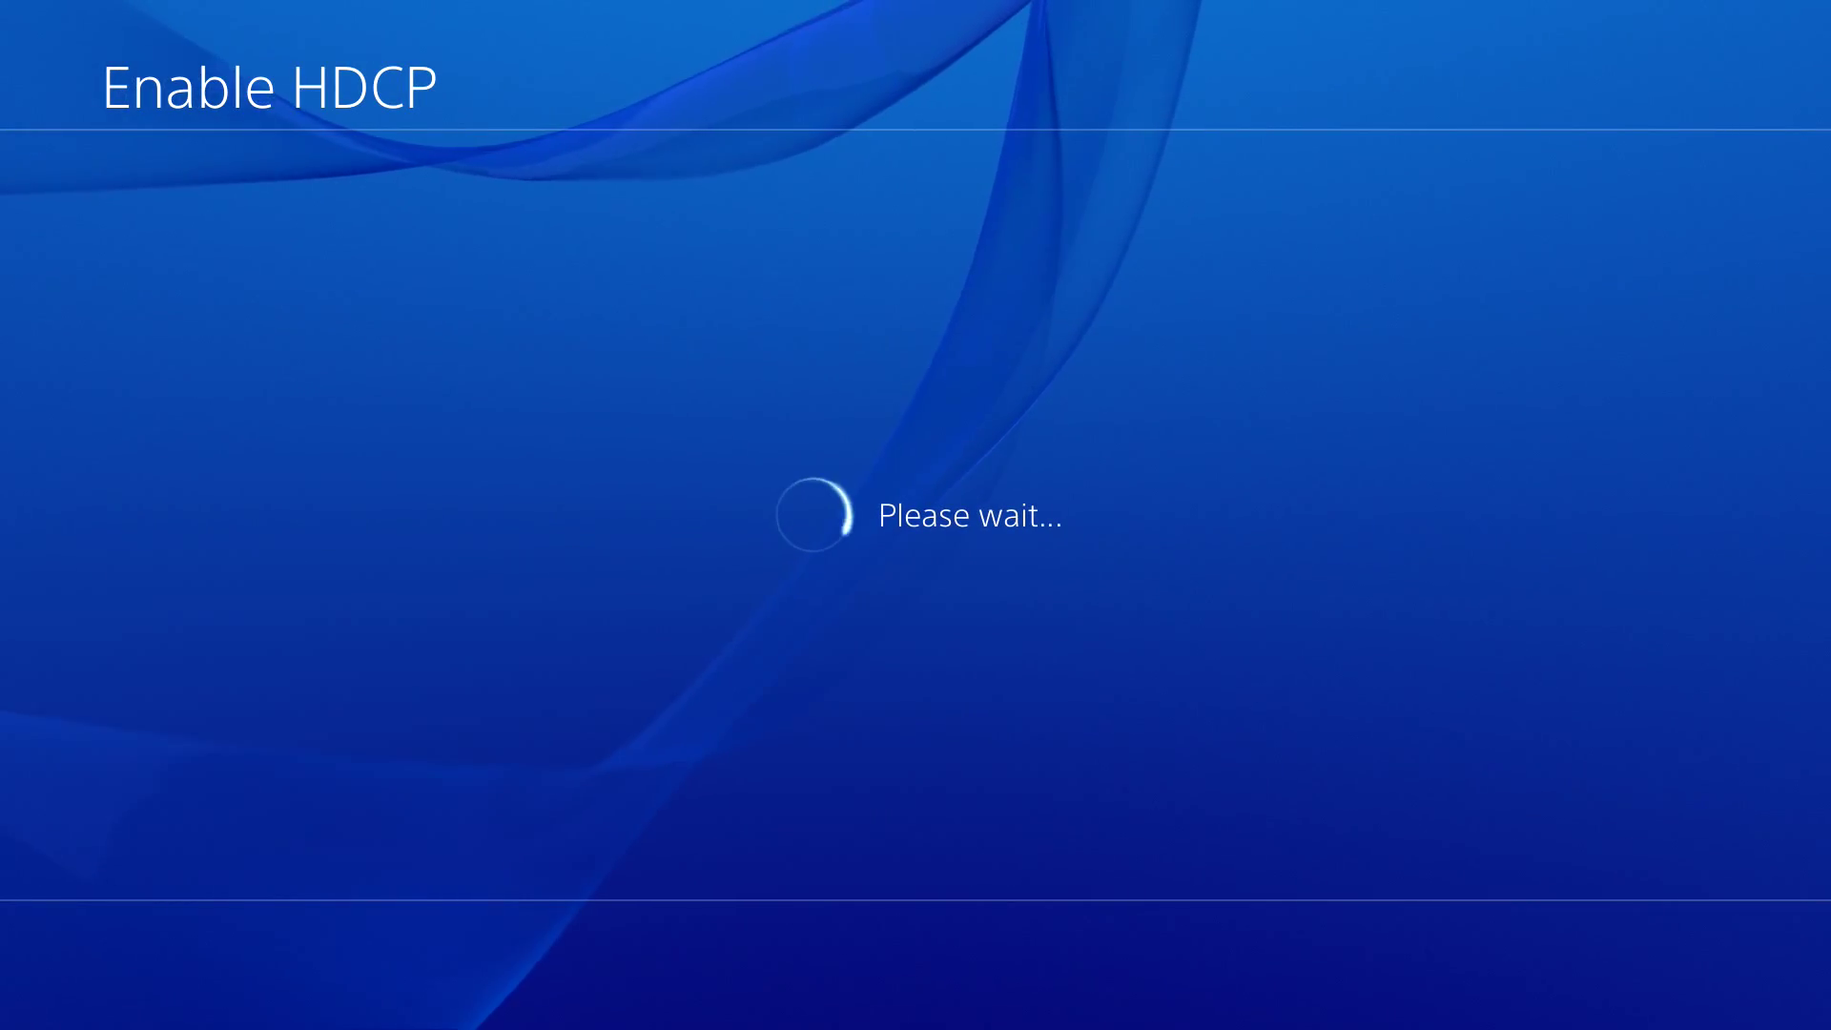